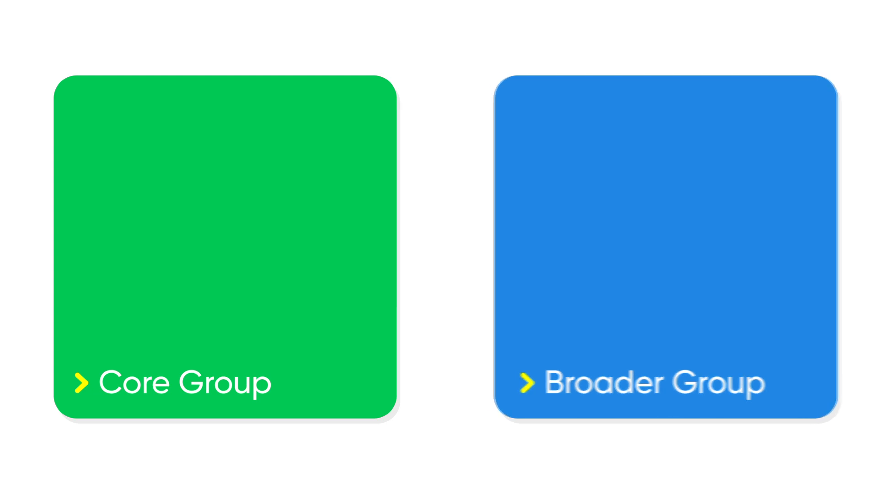
pyautogui.click(227, 246)
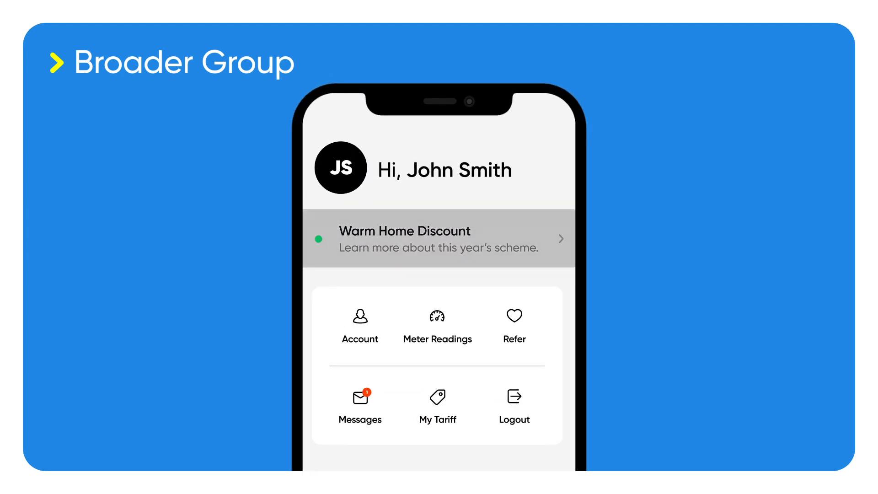
pyautogui.click(437, 238)
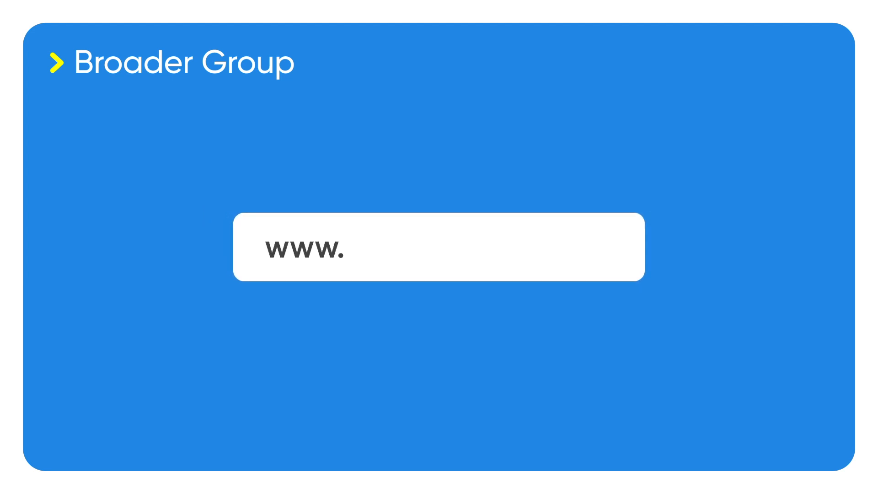
pyautogui.write('utilita.co.uk')
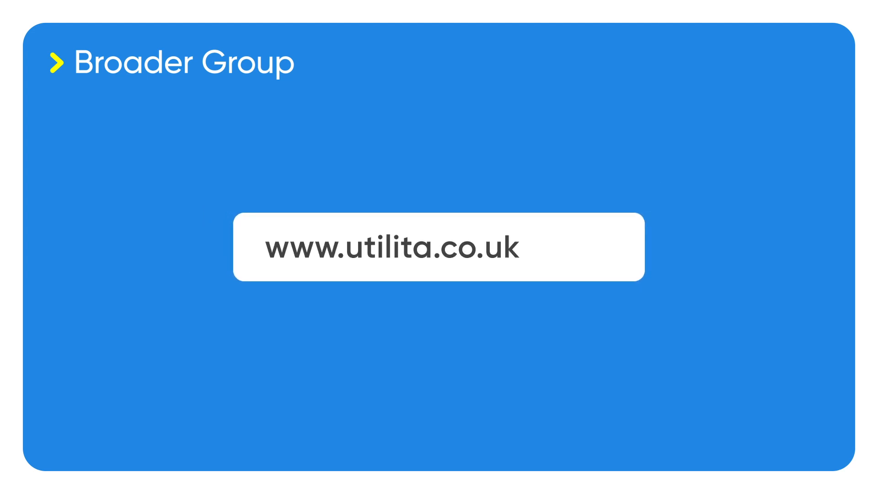
pyautogui.write('/WHD')
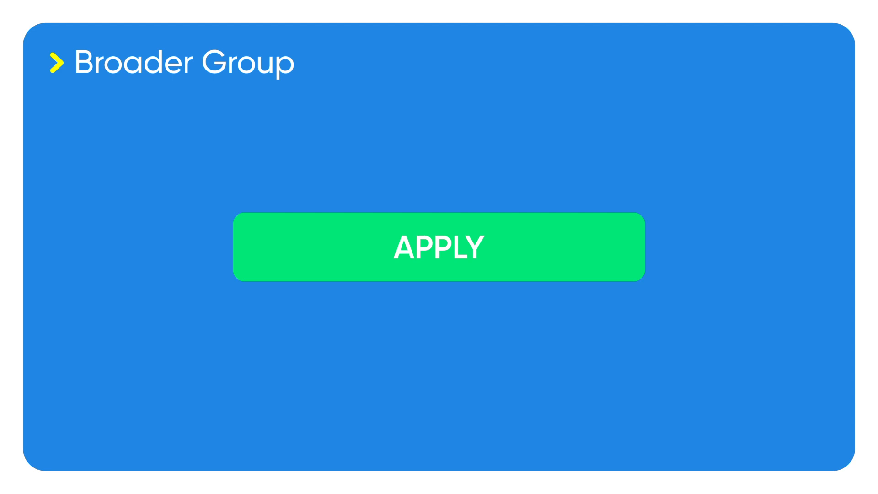
pyautogui.click(438, 247)
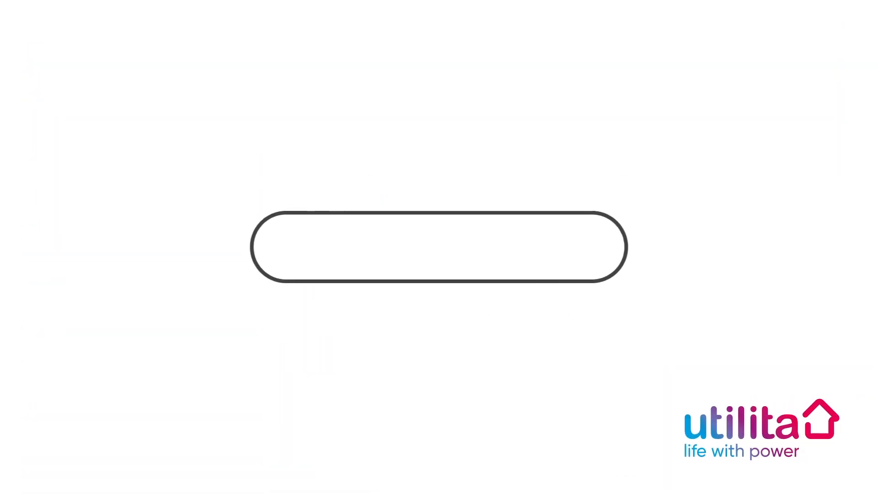
pyautogui.write('w')
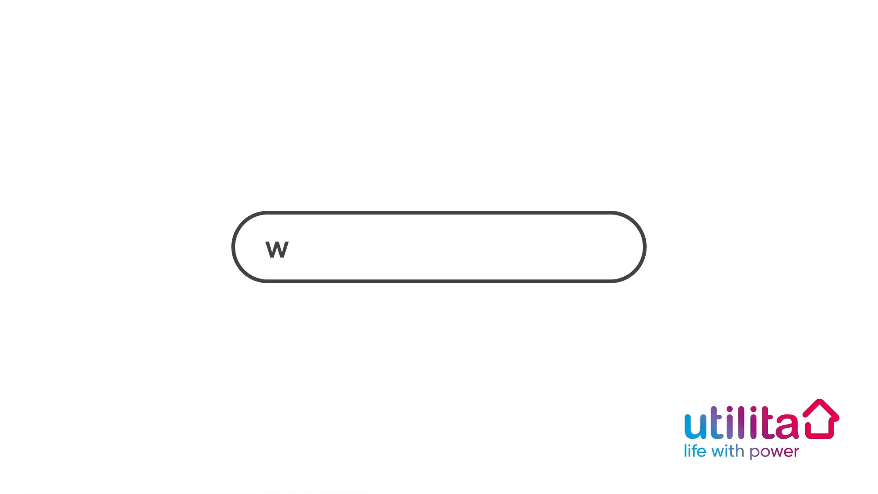
pyautogui.write('ww.utilita.')
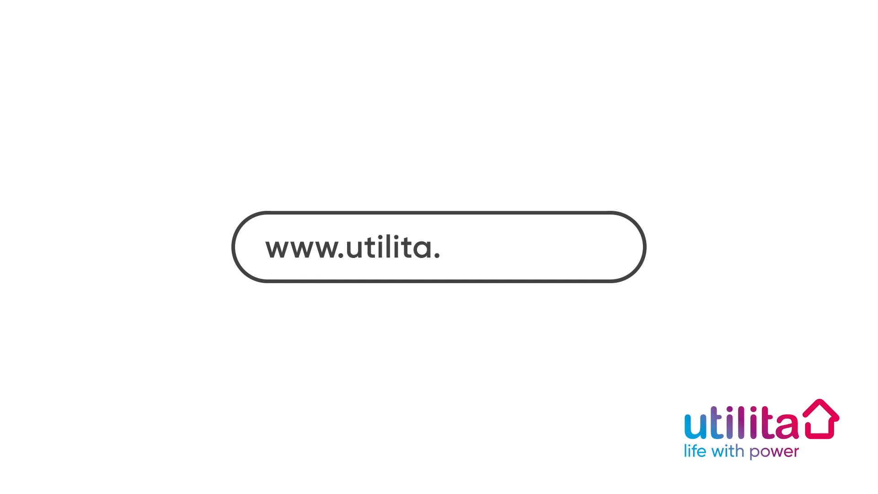
pyautogui.write('co.uk/')
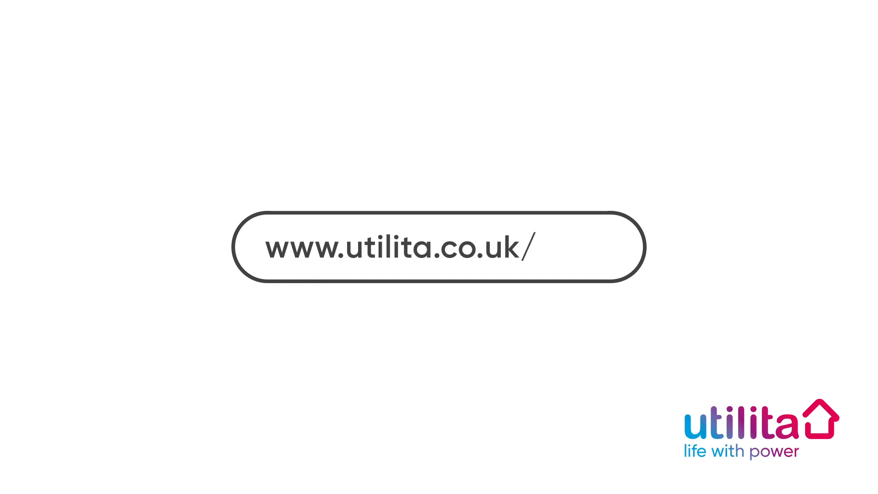